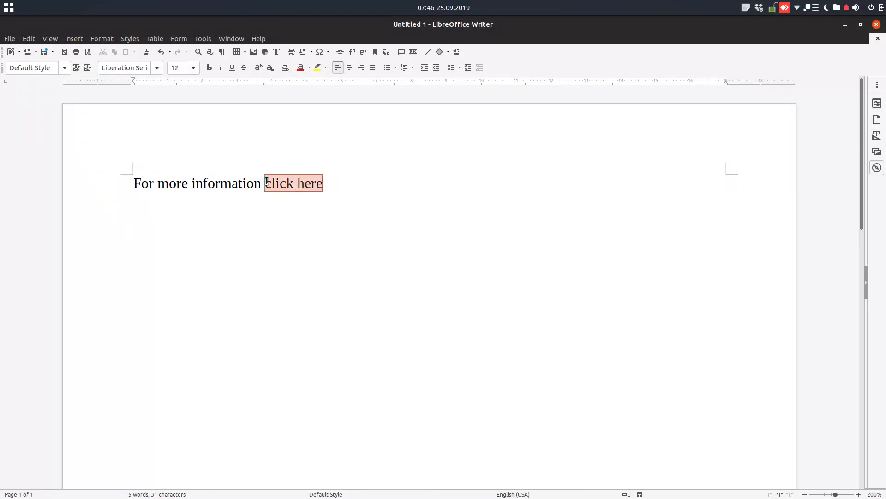
Step: Select the words 'click here' and bring up the Insert menu
double_click(294, 183)
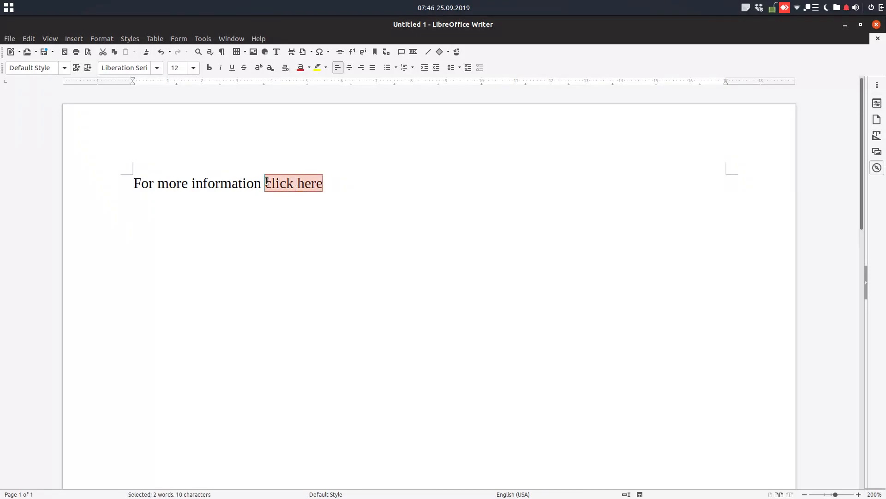
mouse_move(339, 51)
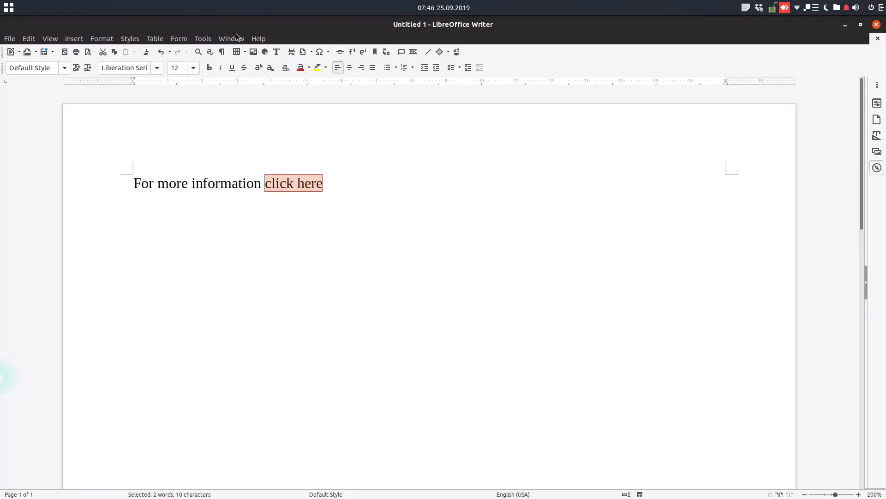
left_click(73, 38)
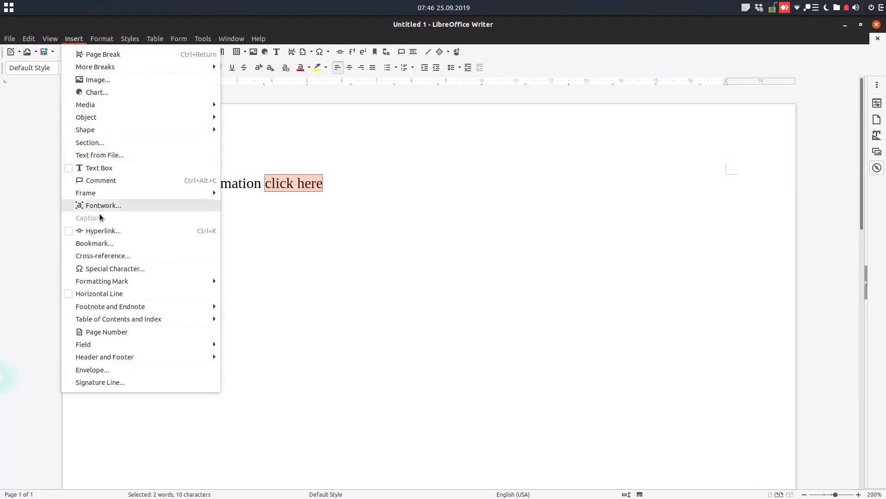
mouse_move(103, 231)
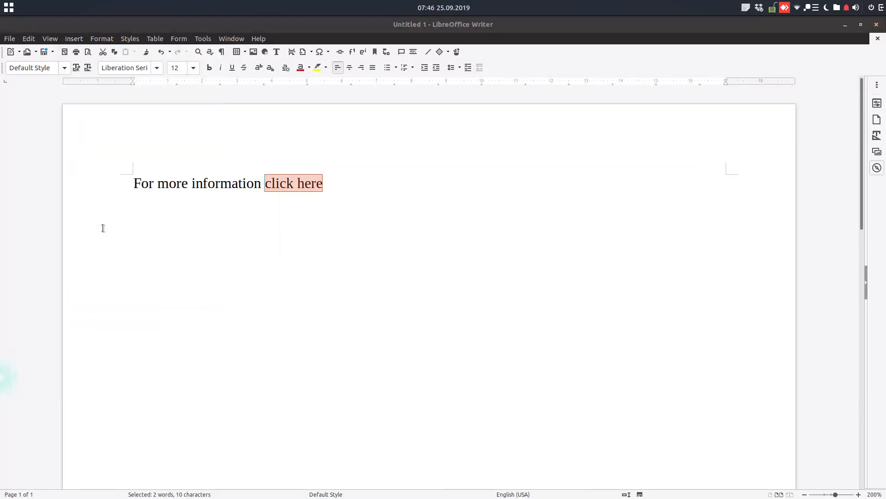
left_click(340, 52)
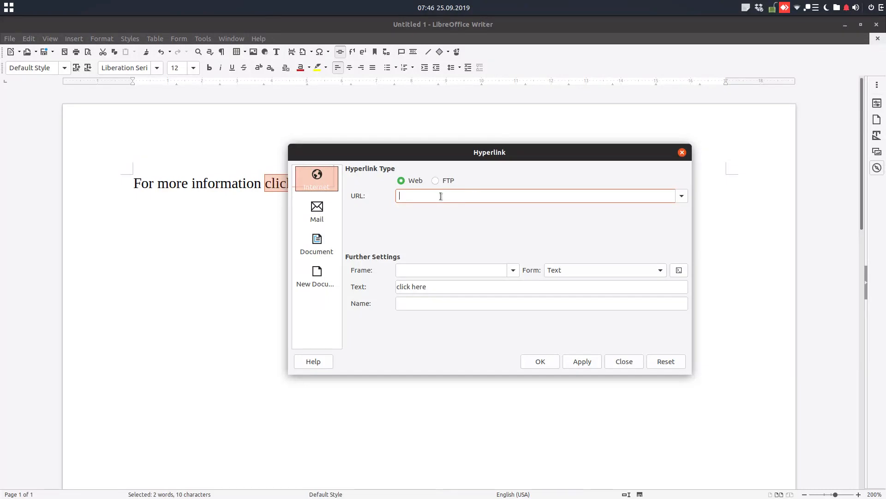
type("www.libreof")
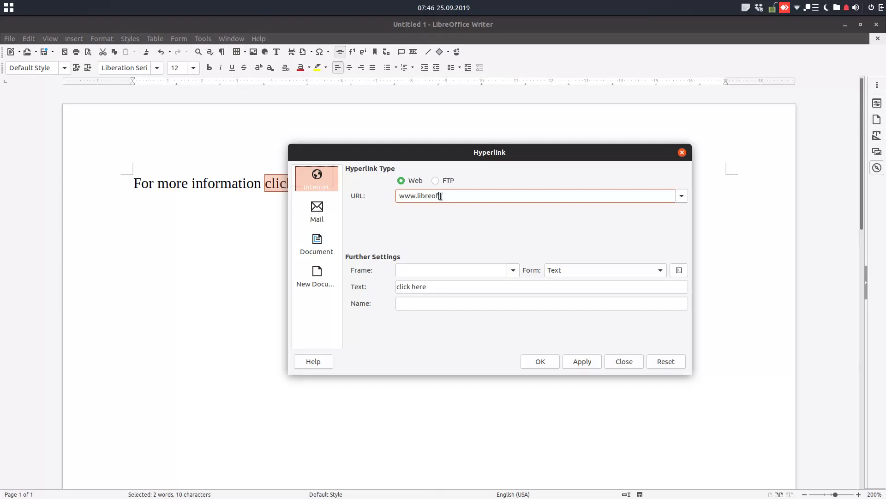
type("ice.org")
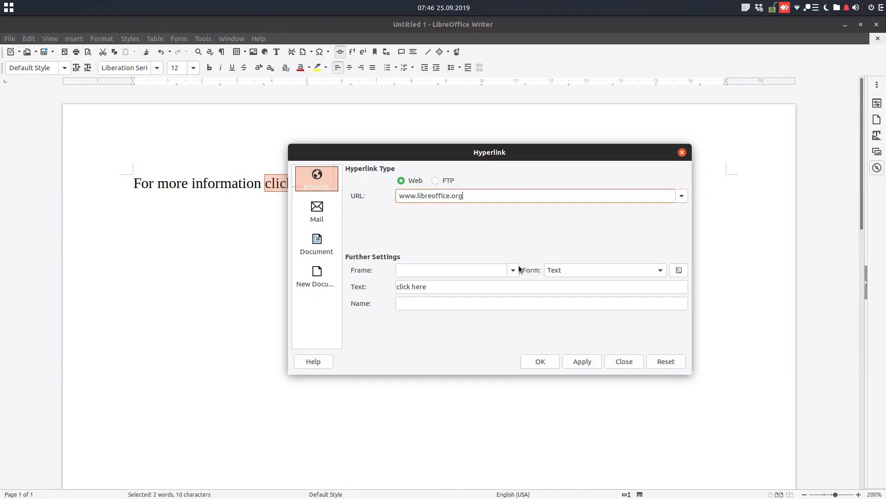
left_click(451, 269)
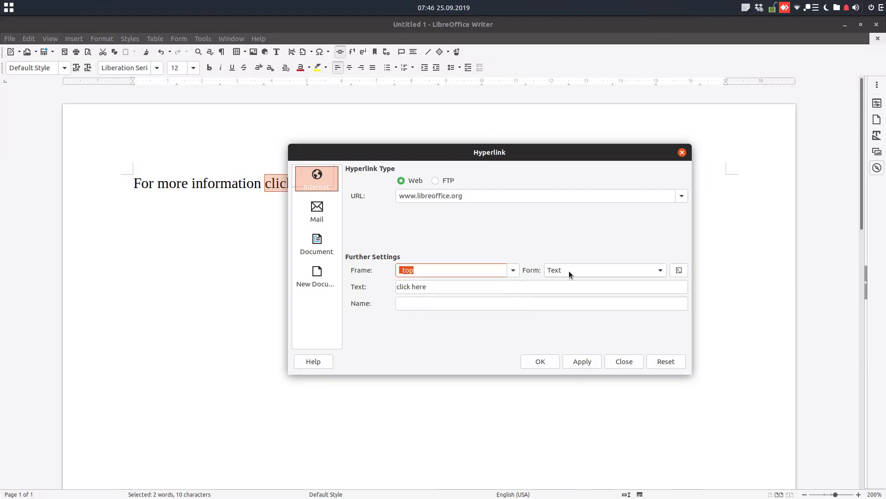
left_click(659, 269)
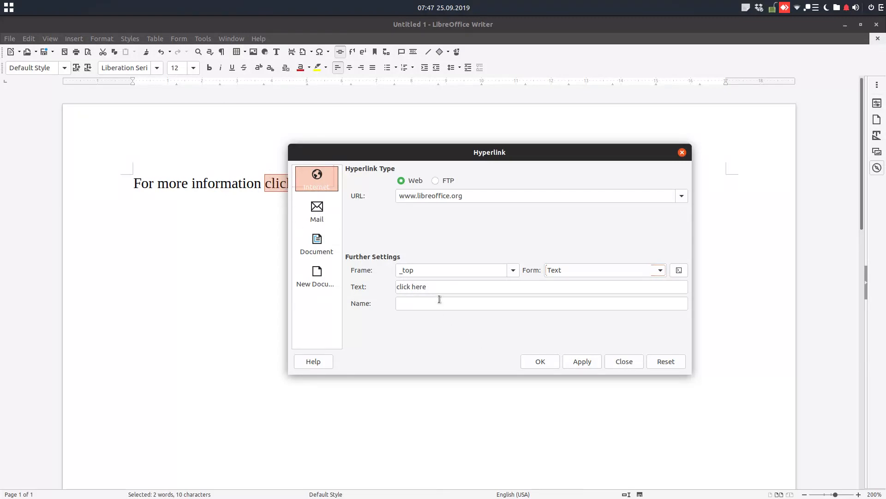
mouse_move(678, 270)
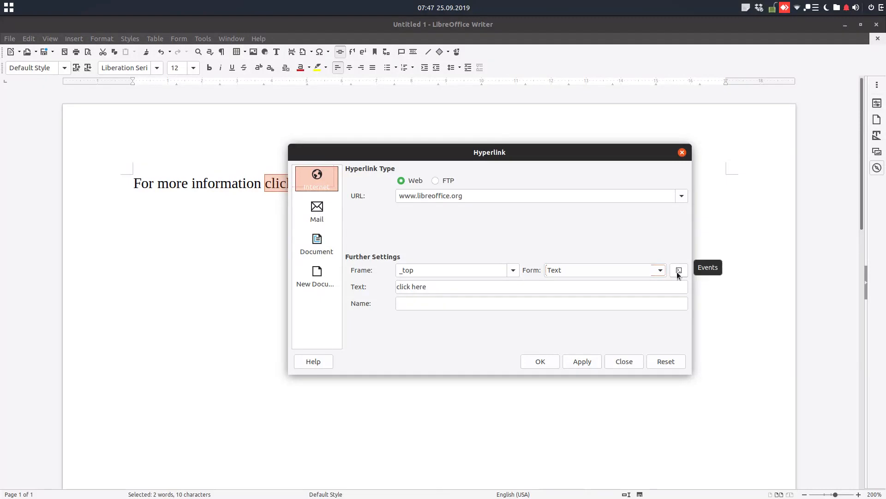
left_click(678, 269)
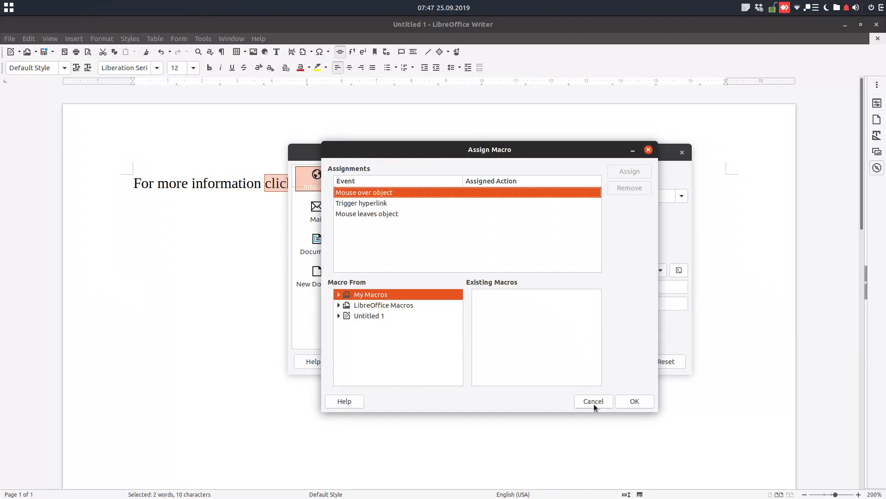
left_click(592, 400)
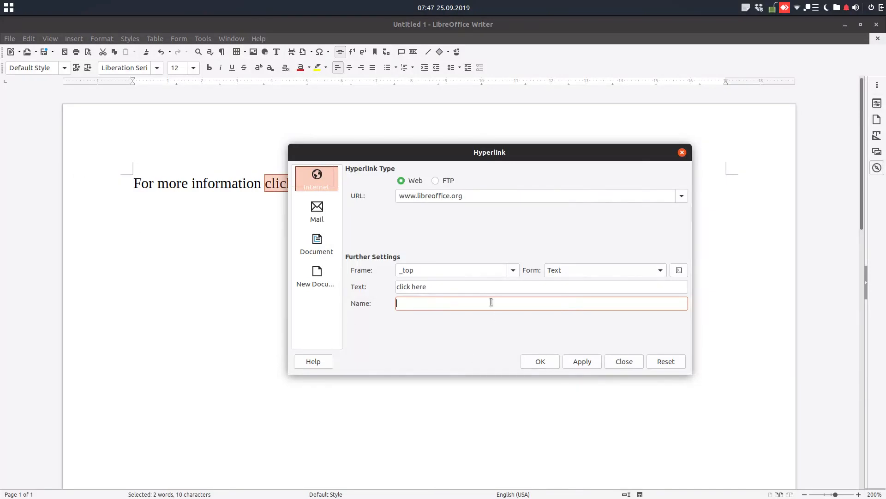
Step: Name the hyperlink link_libre, apply it to 'click here', and close the dialog
type("link_libre")
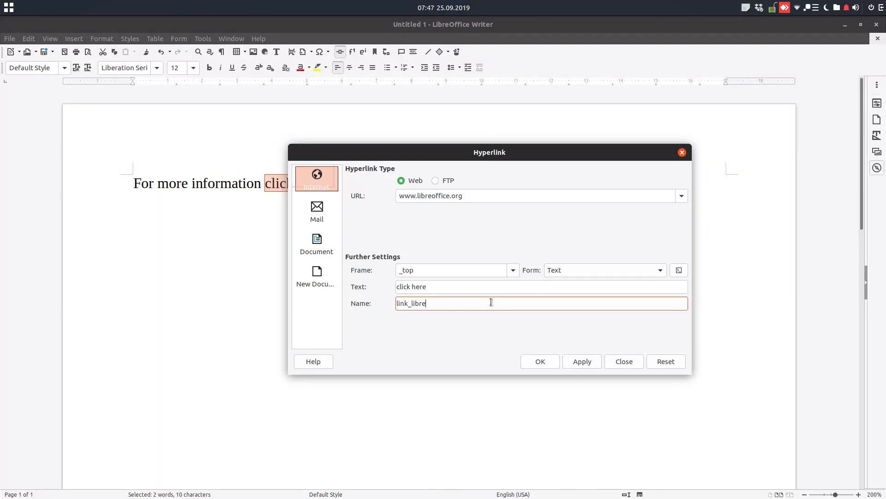
left_click(581, 361)
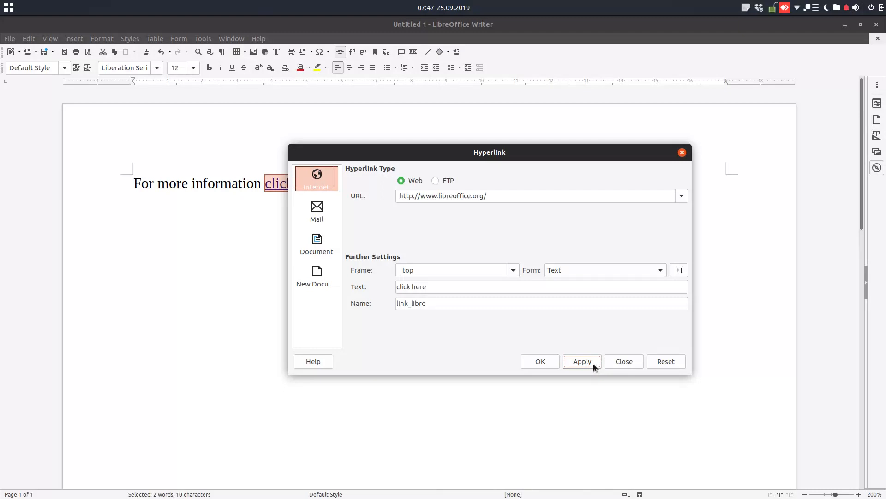
left_click(623, 361)
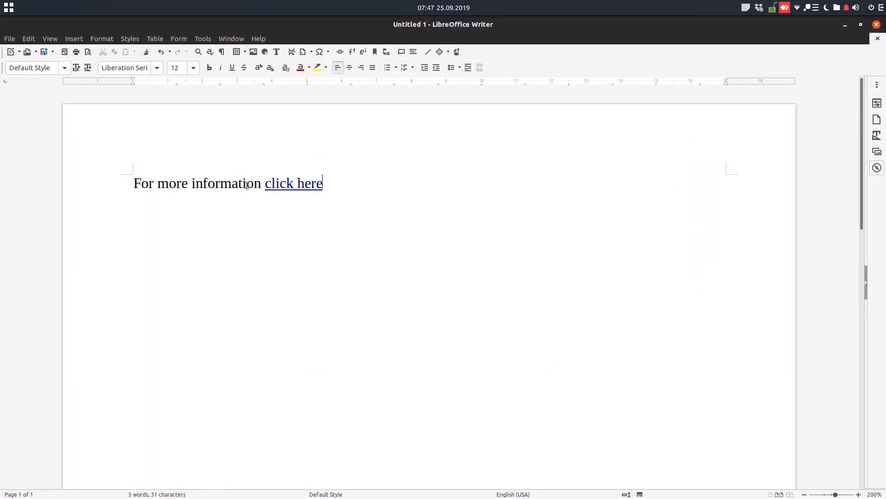
mouse_move(271, 183)
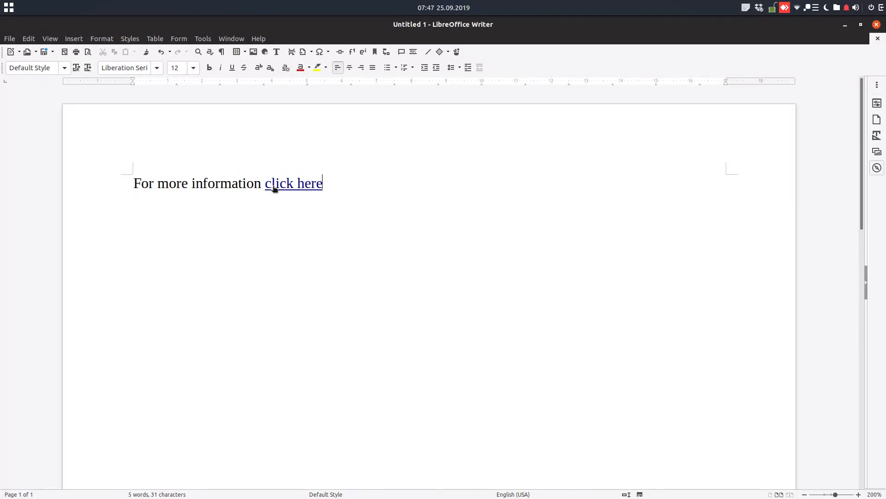
Step: Reopen the 'click here' hyperlink settings through the right-click Edit Hyperlink command
left_click(293, 183)
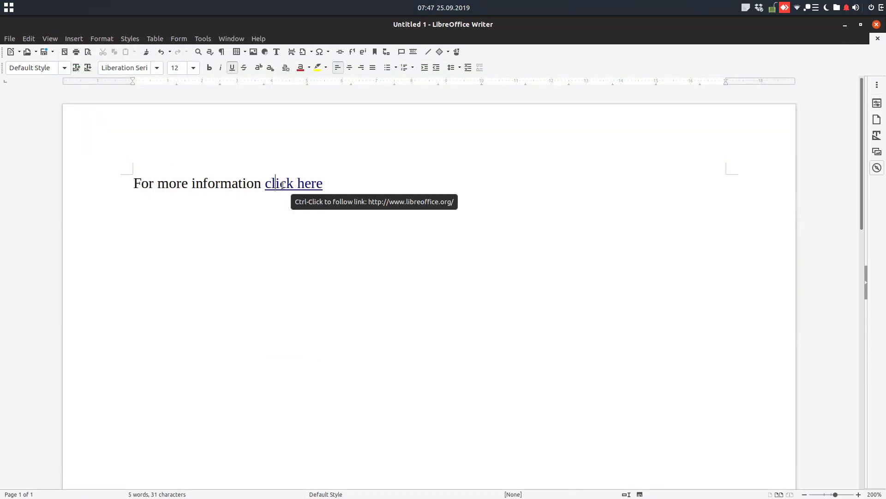
right_click(293, 183)
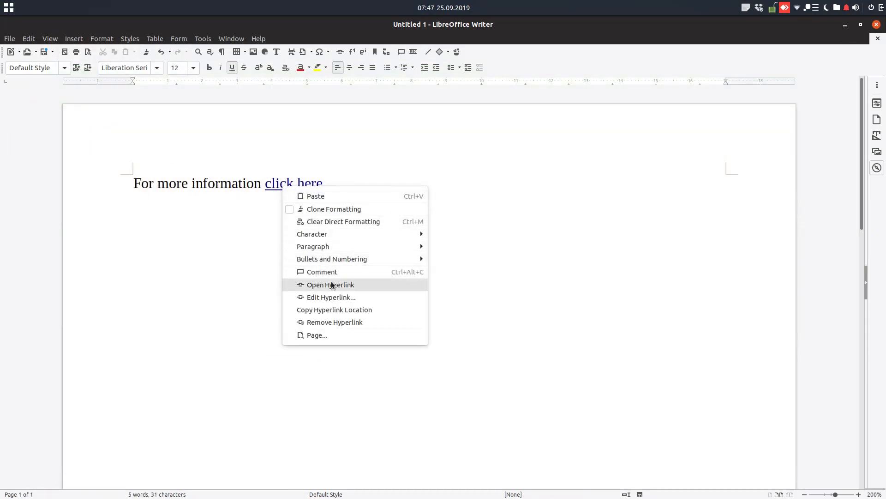
left_click(330, 297)
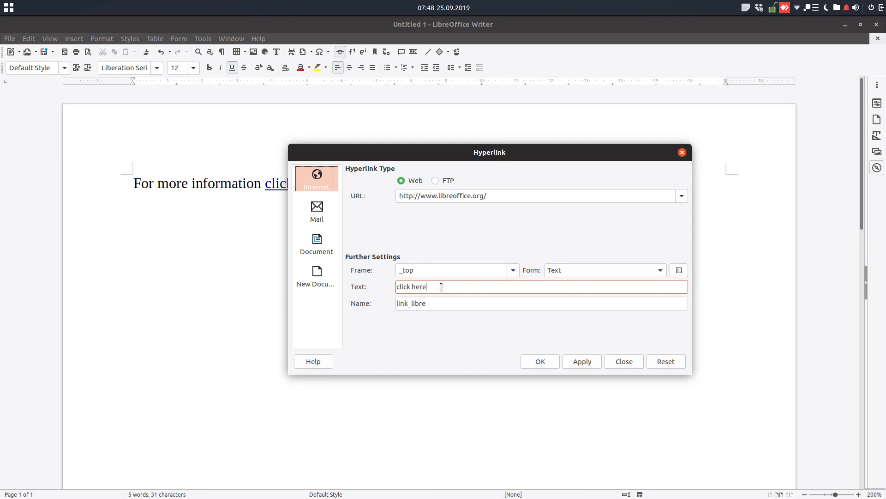
Step: Apply Button form, close the empty button properties, and reconfirm the web-address link
left_click(659, 270)
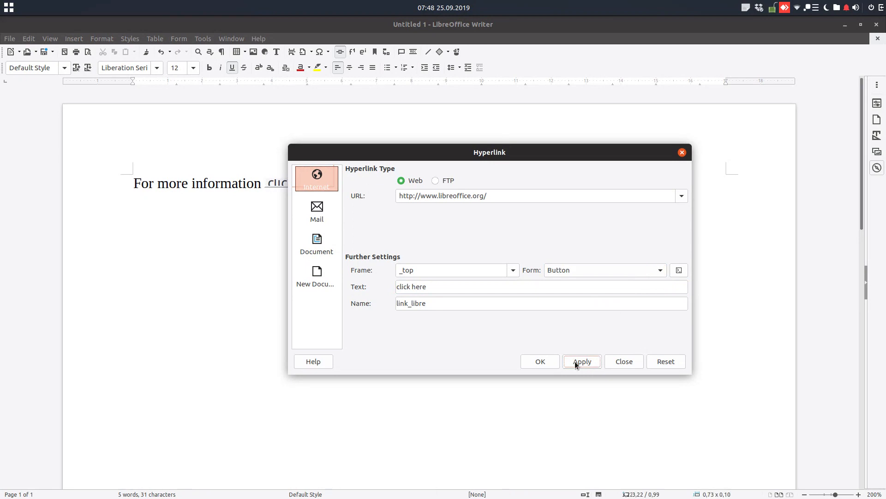
left_click(581, 361)
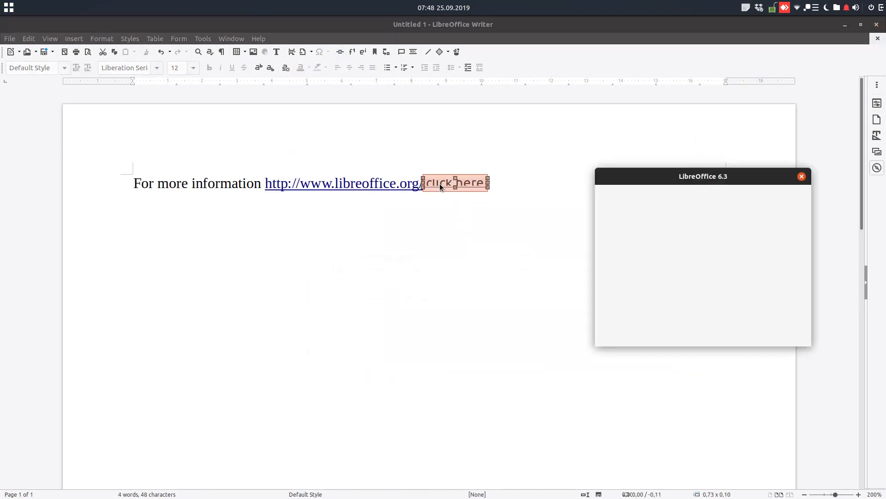
left_click(801, 176)
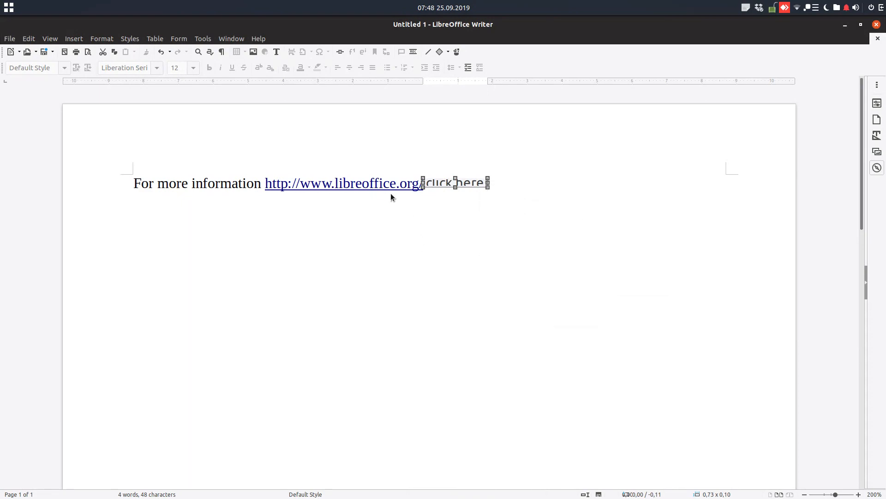
left_click(363, 51)
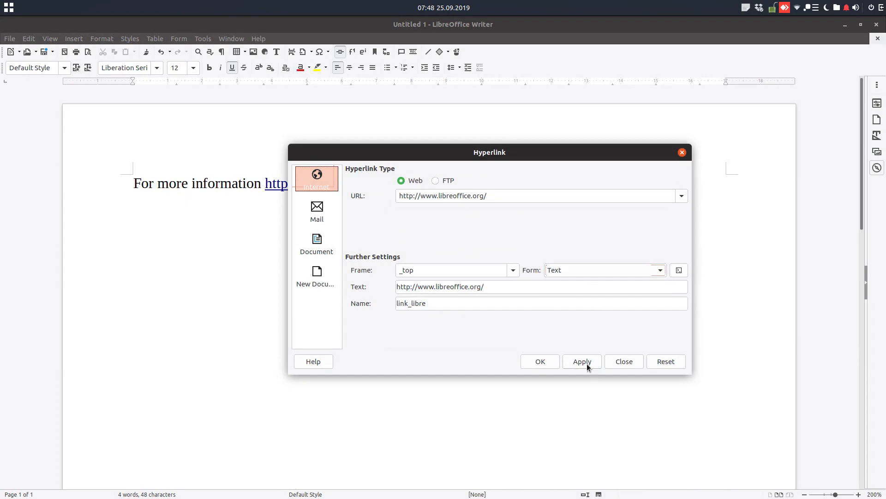
left_click(622, 361)
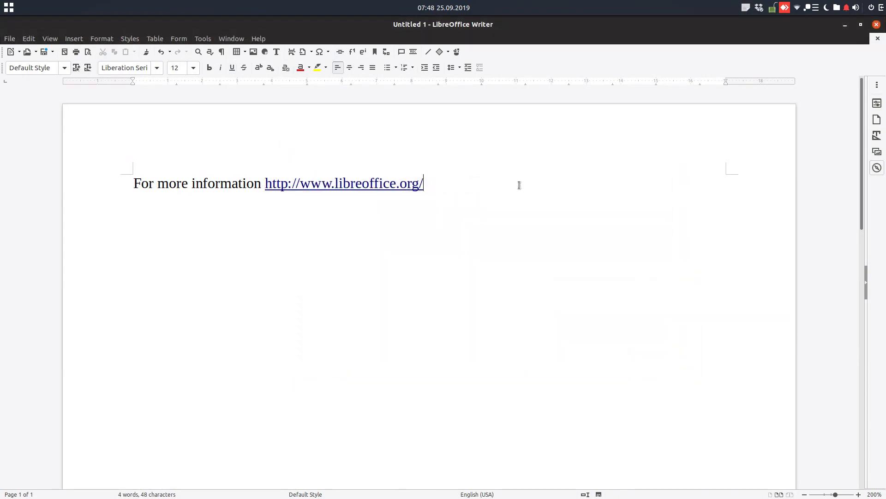
Step: Delete the linked web address after 'For more information' and start a new hyperlink
key("BackSpace")
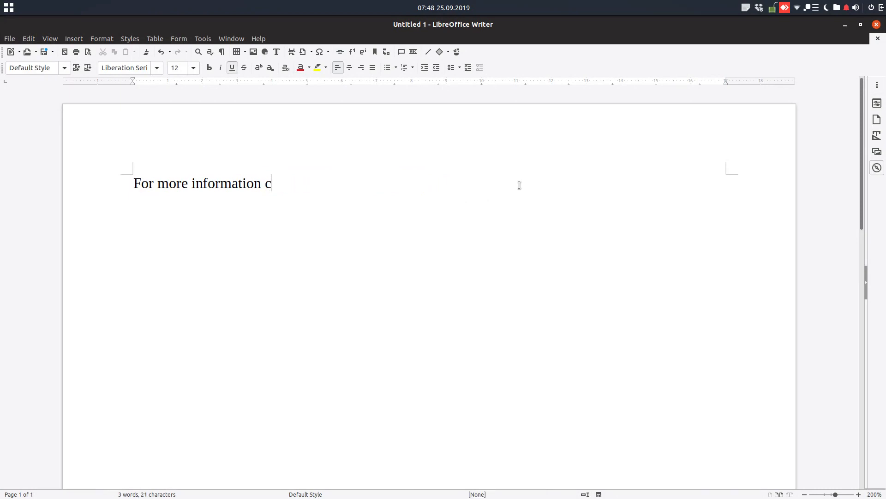
type("lick here")
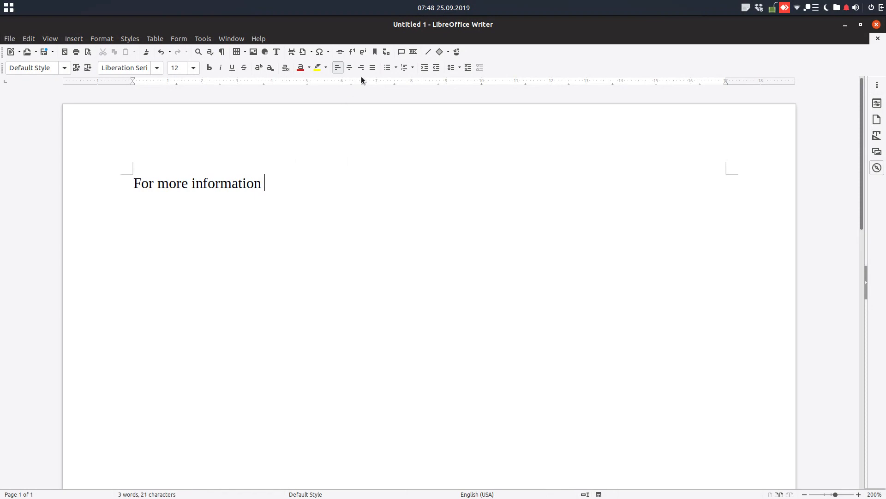
left_click(340, 52)
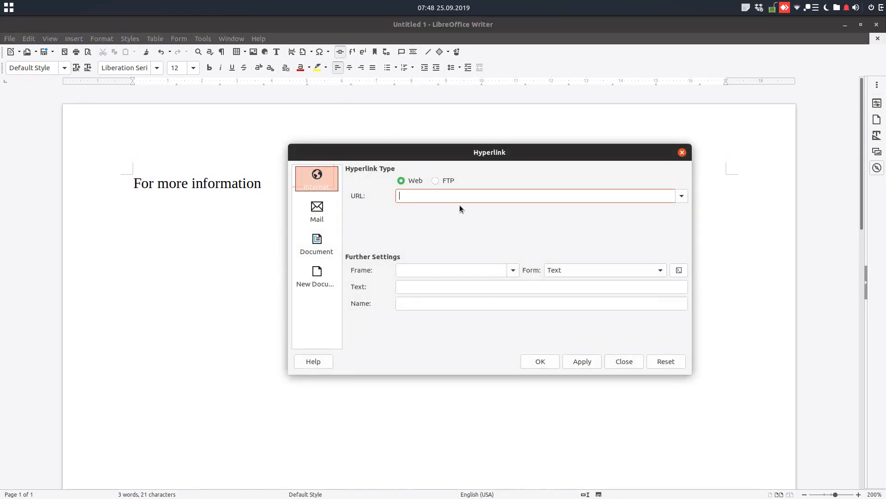
type("www.libreoffice.org")
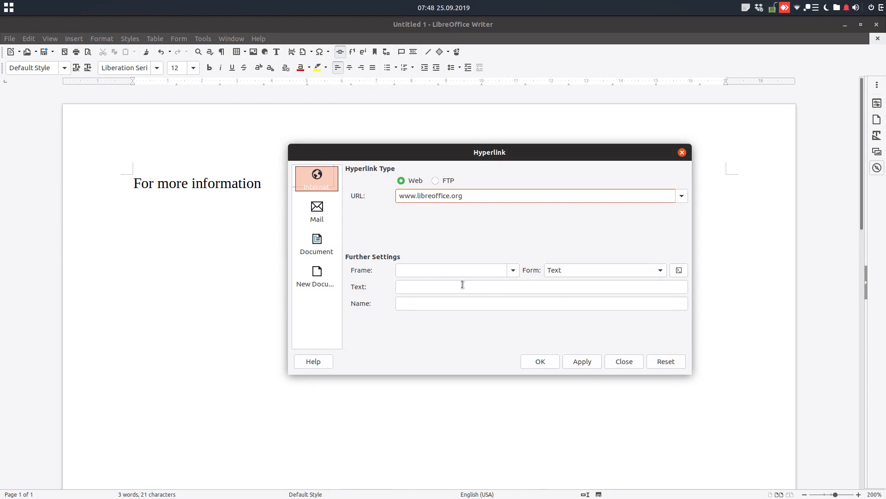
type("c")
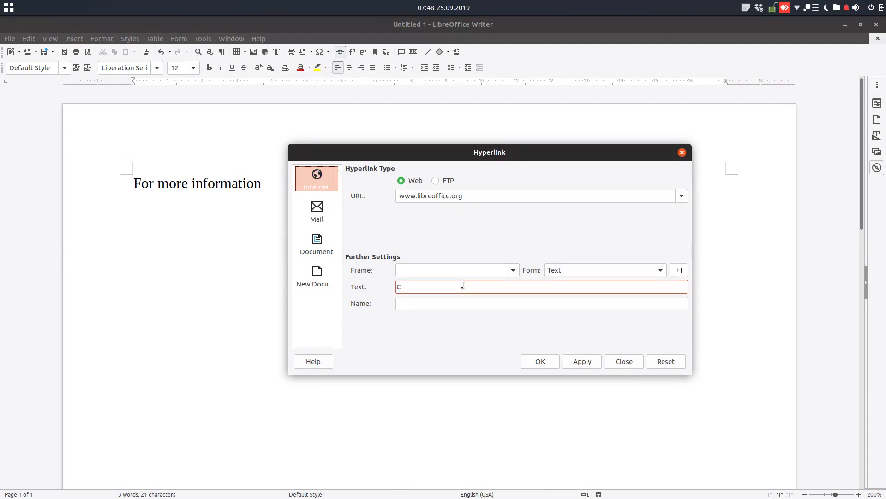
type("CLICK HERE")
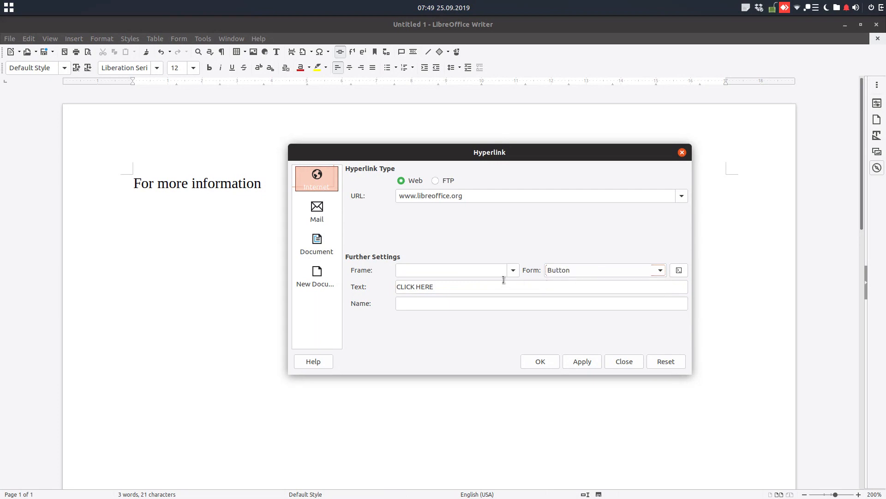
left_click(582, 361)
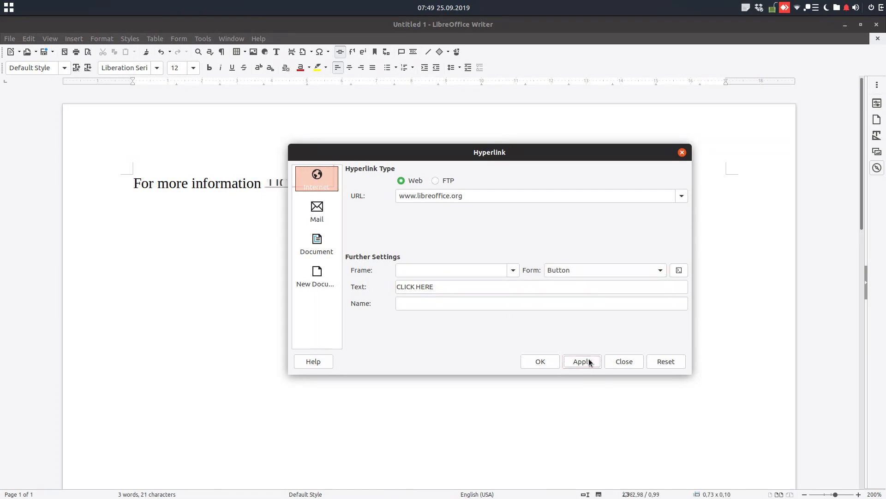
left_click(623, 361)
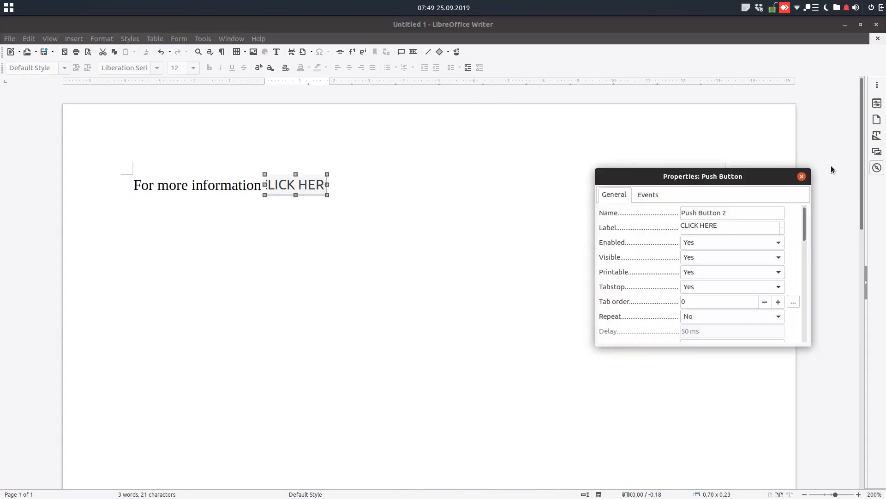
Step: Drag the CLICK HERE button's right edge wider so the full label shows
left_click(801, 176)
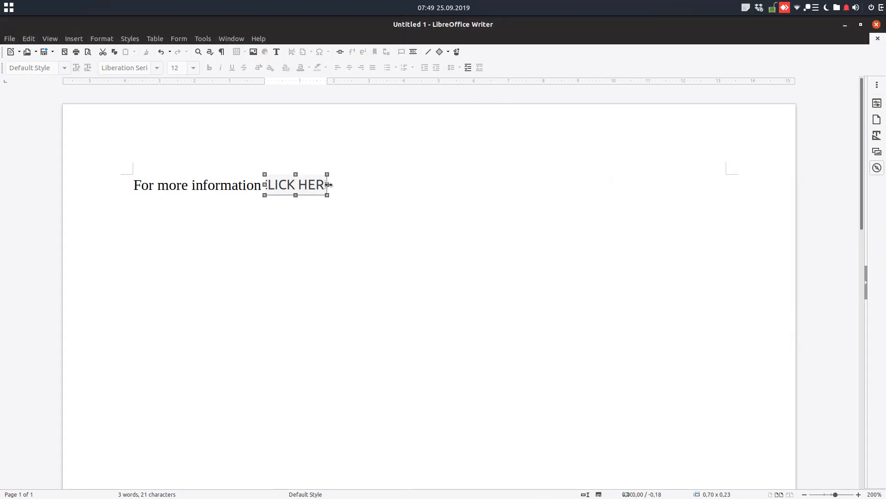
left_click_drag(328, 185, 392, 184)
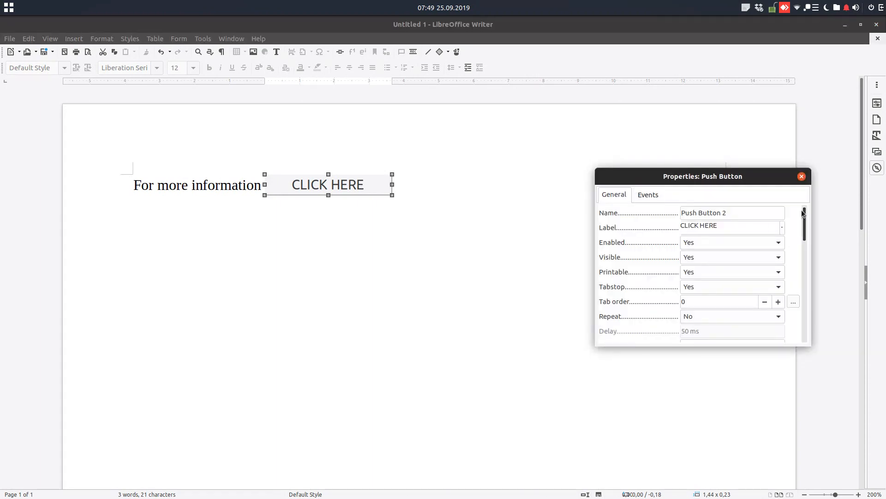
left_click(801, 176)
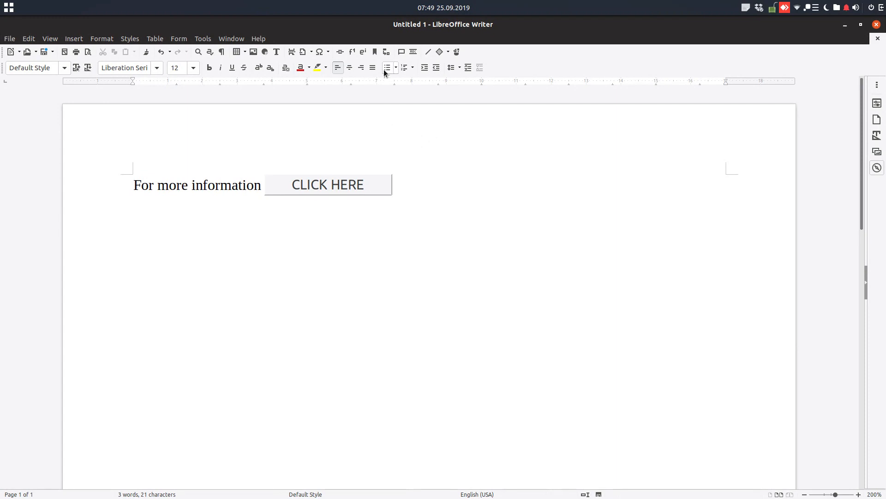
mouse_move(339, 51)
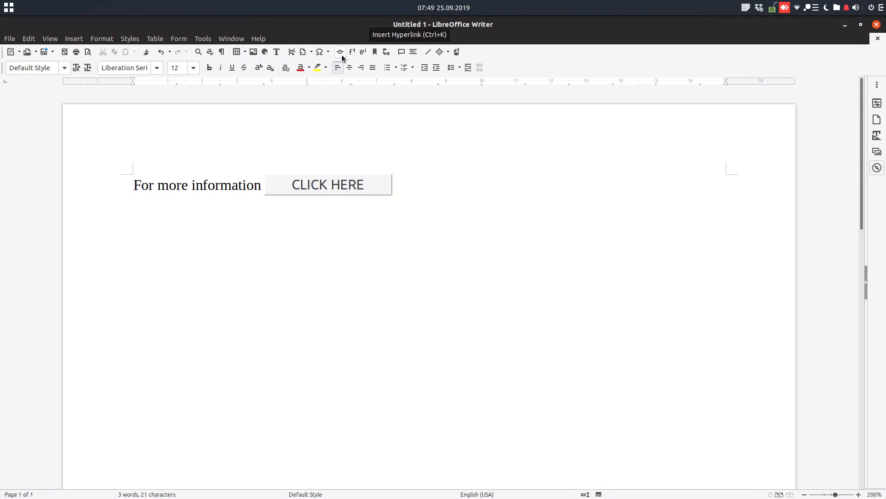
Step: Check the CLICK HERE button's link, then show Help > About LibreOffice
left_click(390, 184)
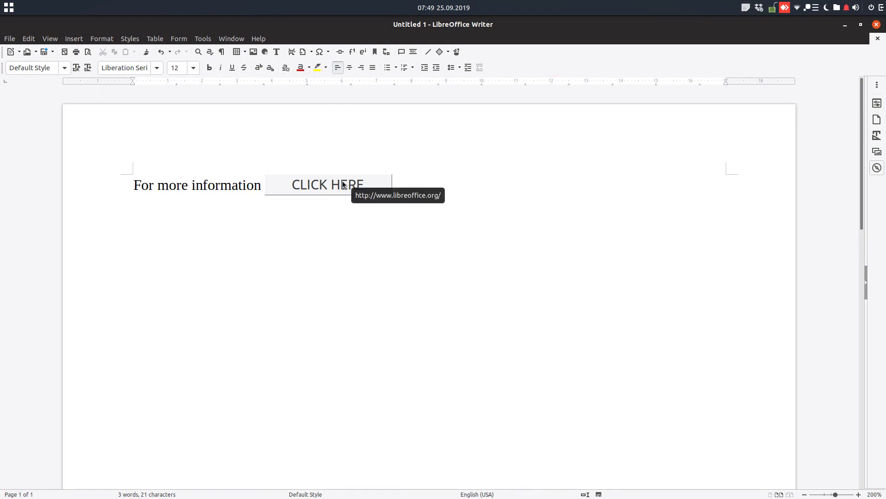
mouse_move(285, 52)
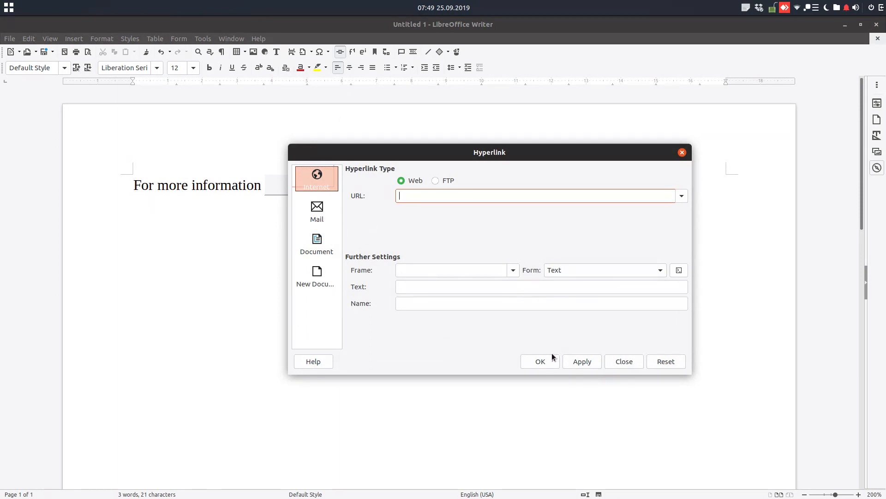
left_click(257, 38)
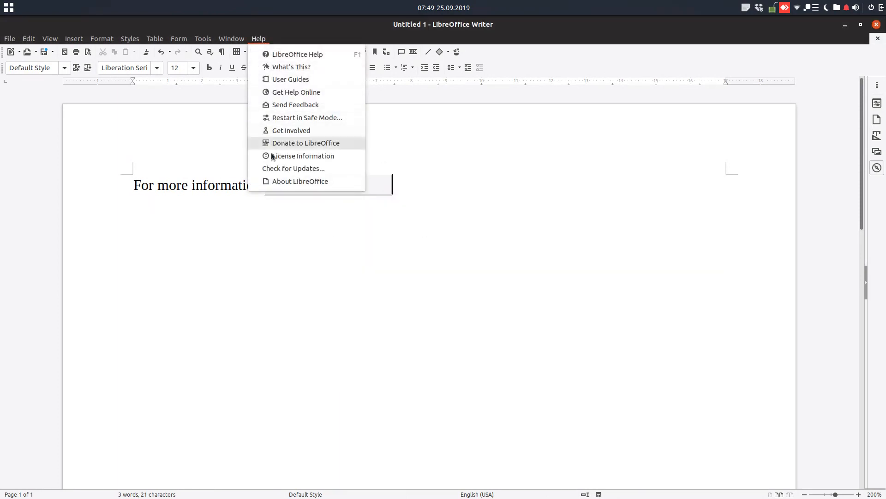
left_click(300, 181)
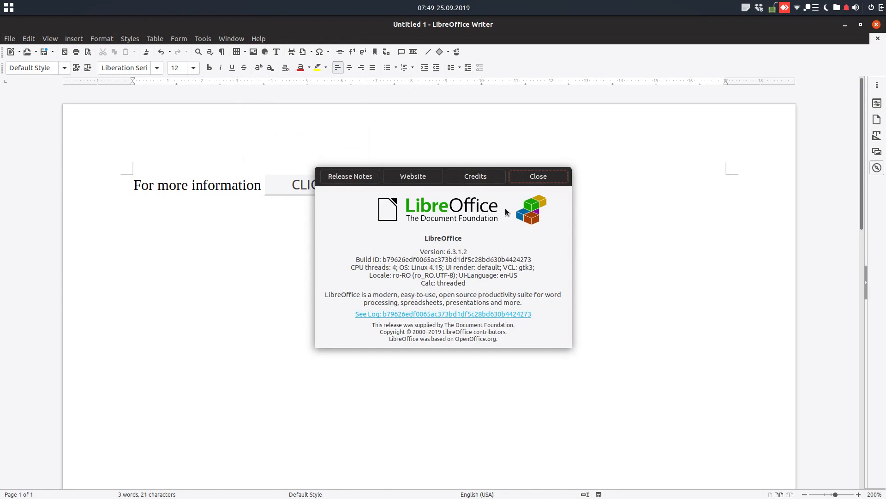